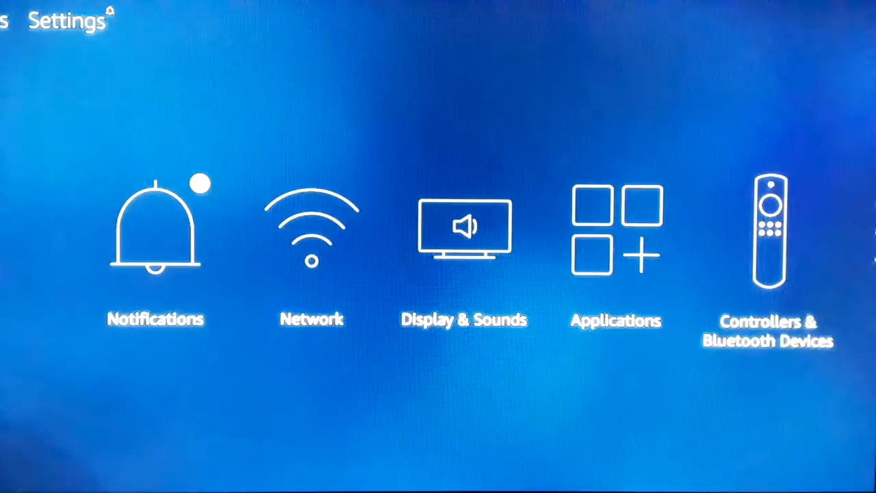
- Go to Device and show Developer Options with ADB debugging and Unknown Sources
{"action": "scroll", "scroll_direction": "right", "scroll_amount": 3}
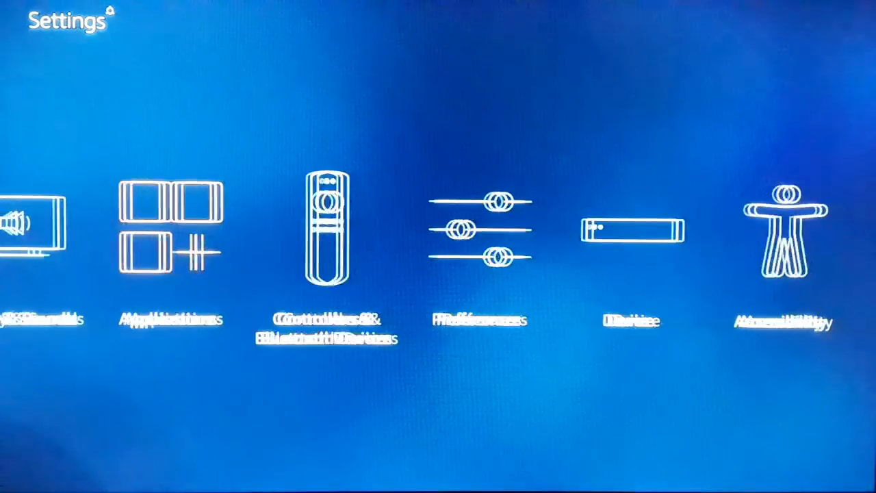
{"action": "scroll", "scroll_direction": "right", "scroll_amount": 3}
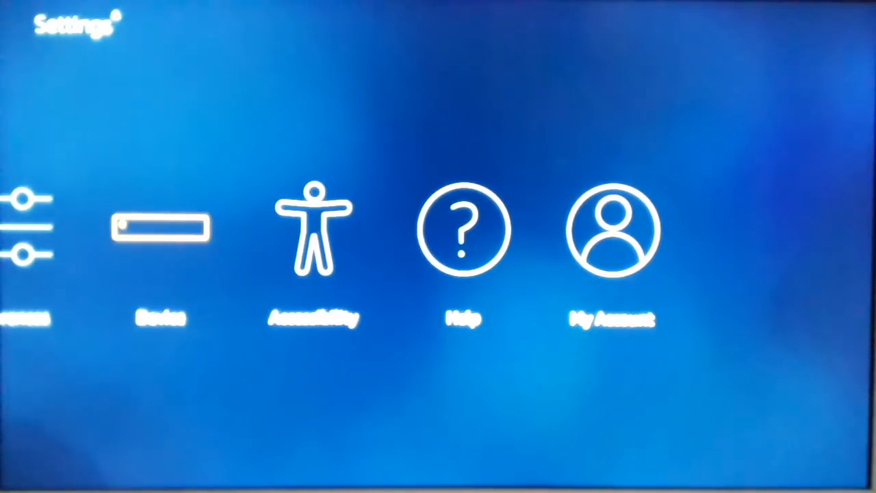
{"action": "left_click", "coordinate": [162, 230]}
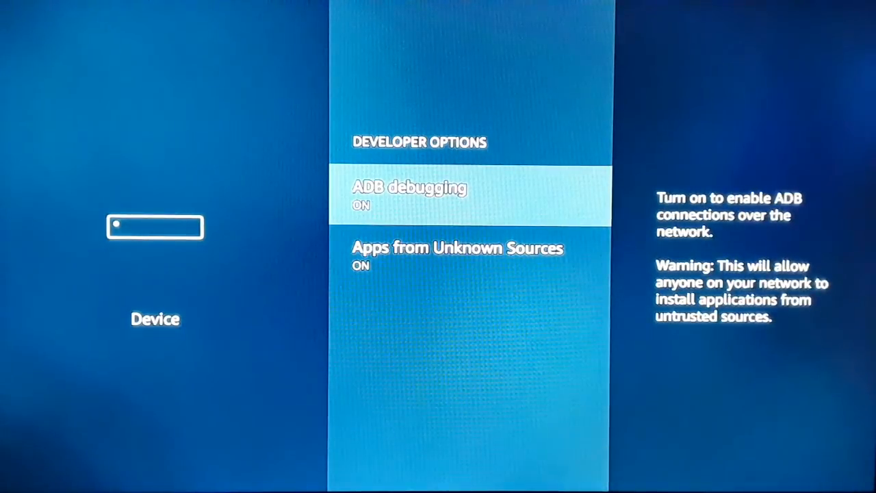
- Turn on Apps from Unknown Sources, accepting the warning, and toggle ADB debugging off
{"action": "left_click", "coordinate": [458, 248]}
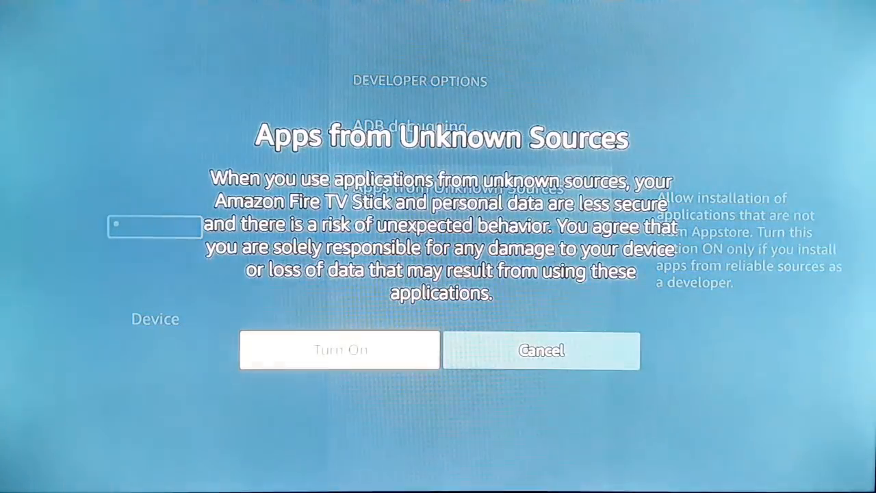
{"action": "left_click", "coordinate": [339, 350]}
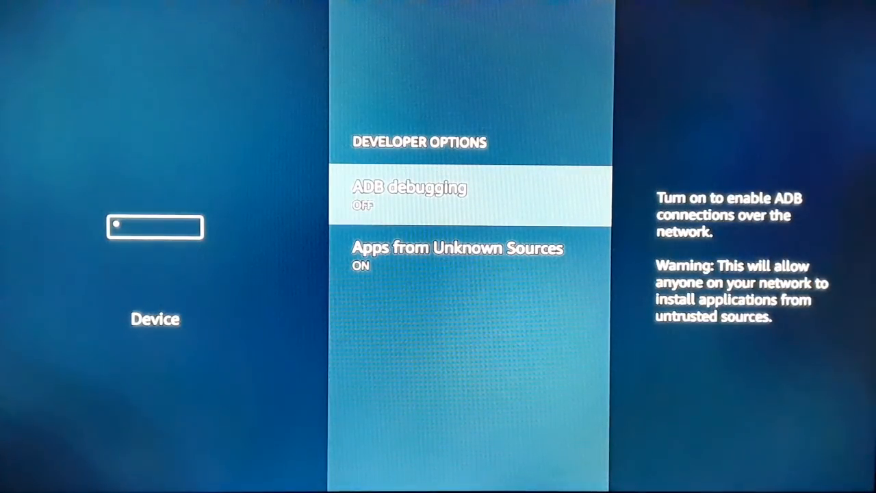
{"action": "left_click", "coordinate": [477, 197]}
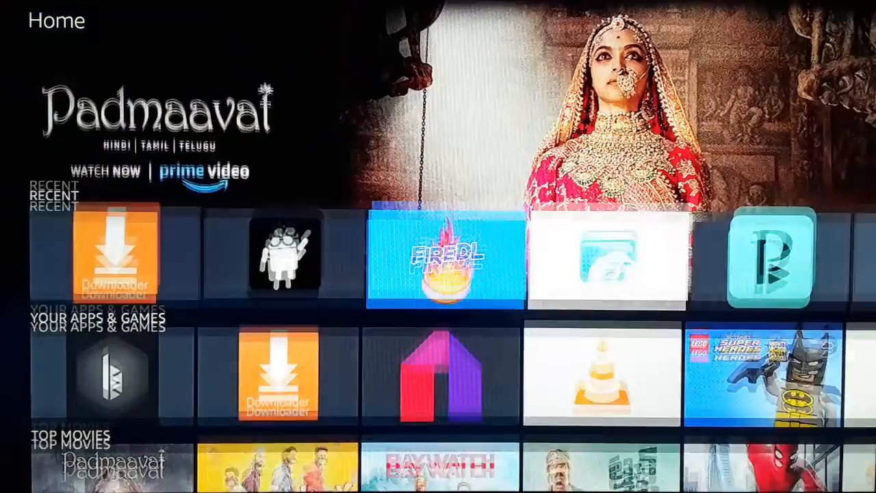
- Launch Downloader from the Recent row on the Home screen
{"action": "left_click", "coordinate": [46, 19]}
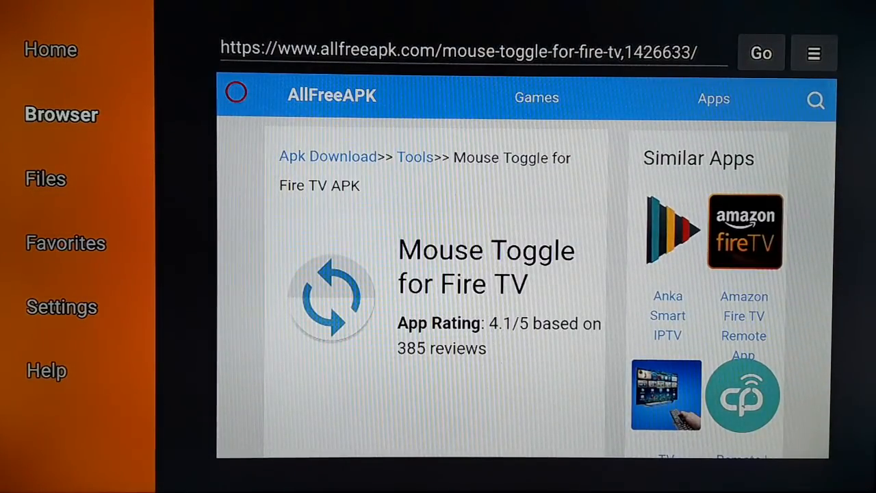
{"action": "mouse_move", "coordinate": [62, 306]}
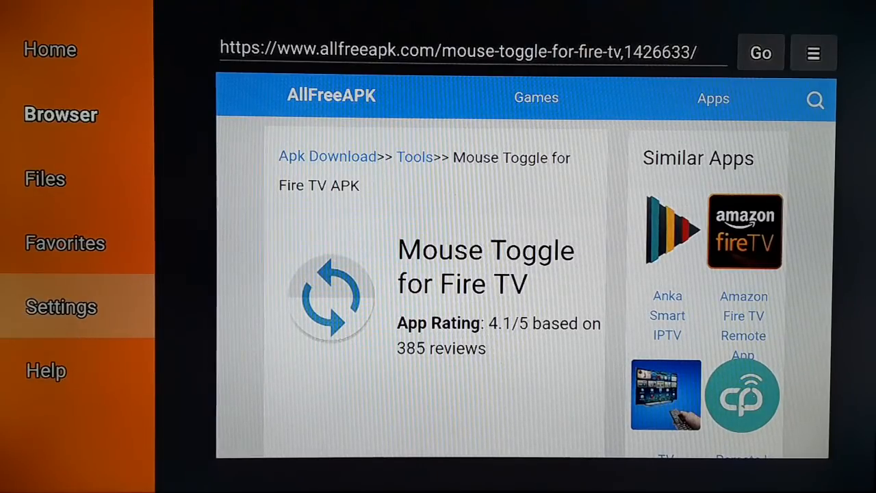
- Enable JavaScript in Downloader's settings, confirming the warning, and return to the browser
{"action": "left_click", "coordinate": [60, 306]}
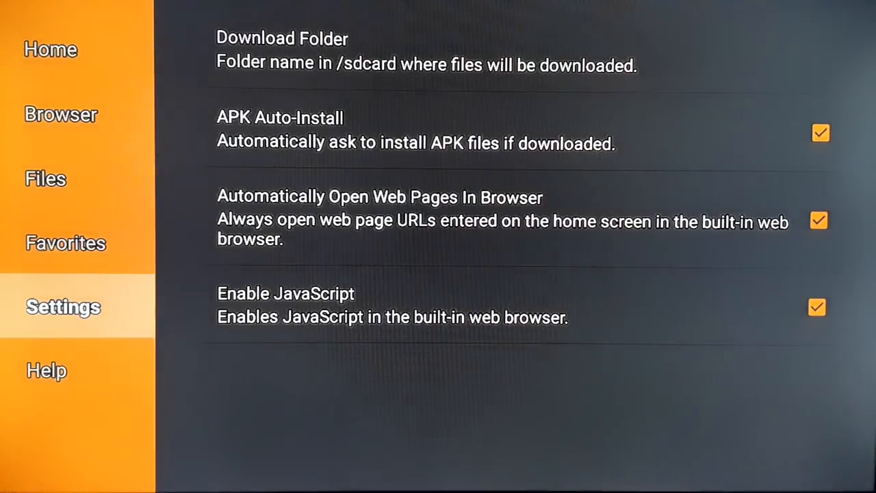
{"action": "left_click", "coordinate": [816, 307]}
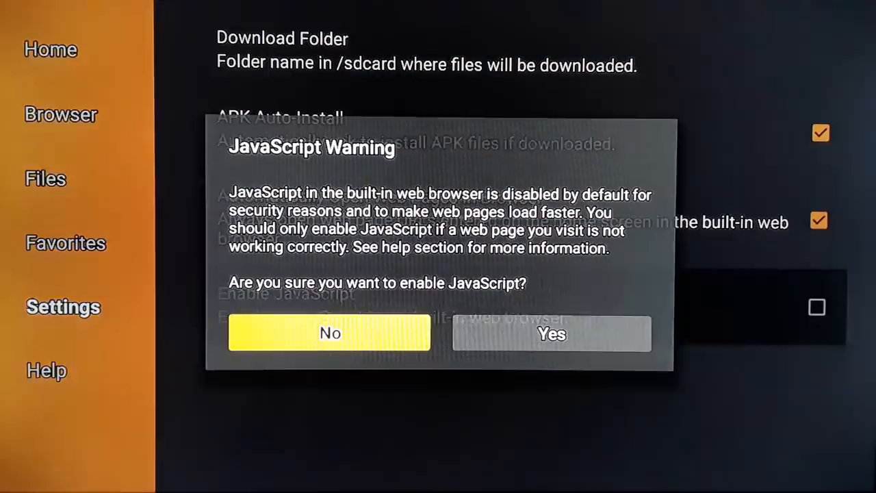
{"action": "left_click", "coordinate": [550, 334]}
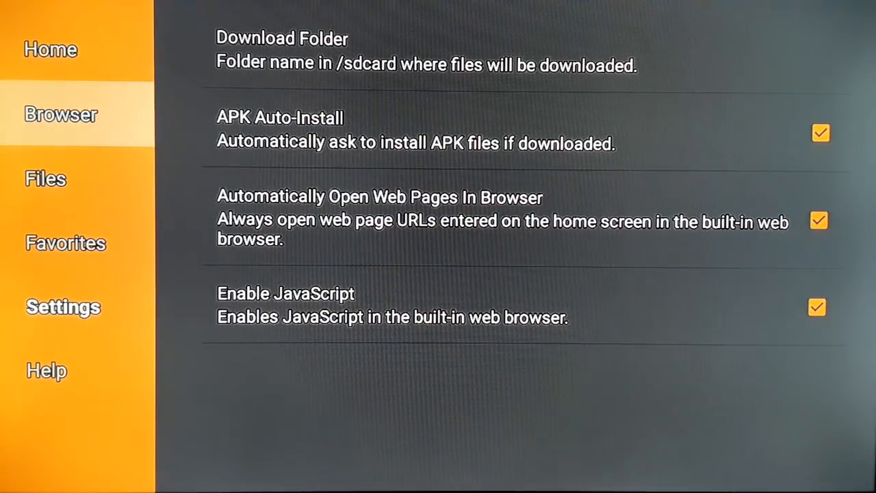
{"action": "left_click", "coordinate": [60, 114]}
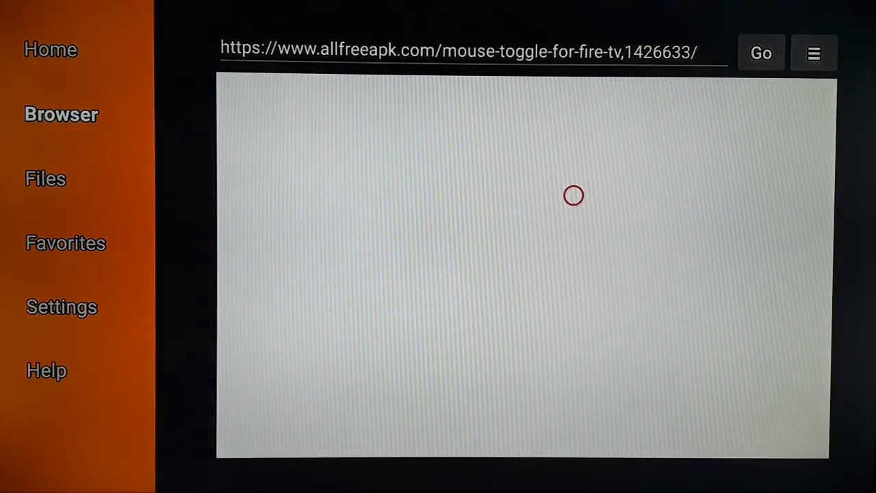
{"action": "left_click", "coordinate": [761, 52]}
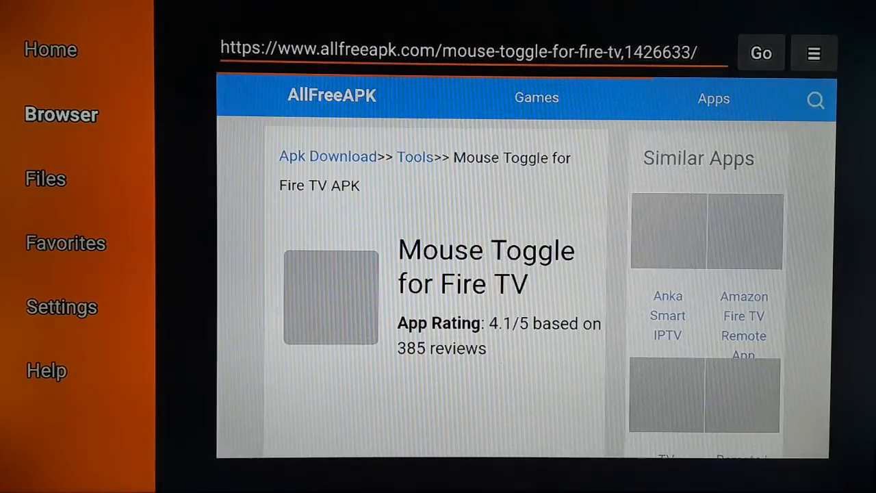
{"action": "left_click", "coordinate": [458, 52]}
{"action": "type", "text": "http://bit.ly/mou4tto"}
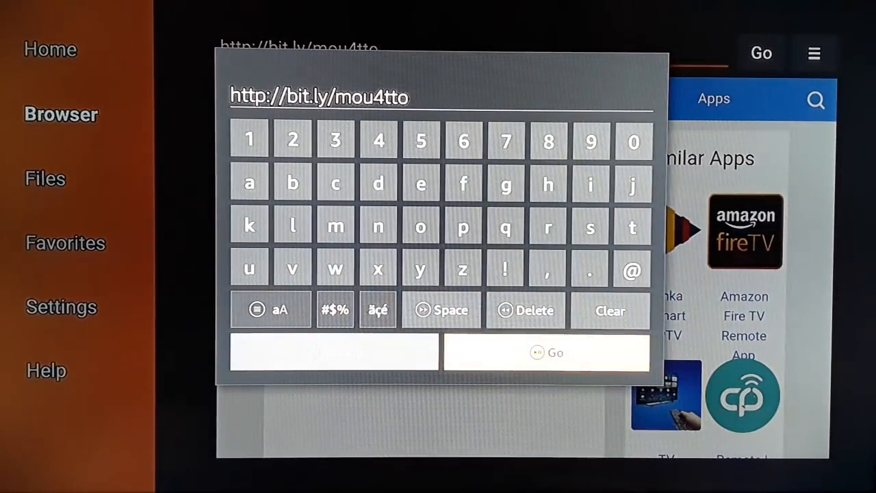
{"action": "left_click", "coordinate": [761, 52]}
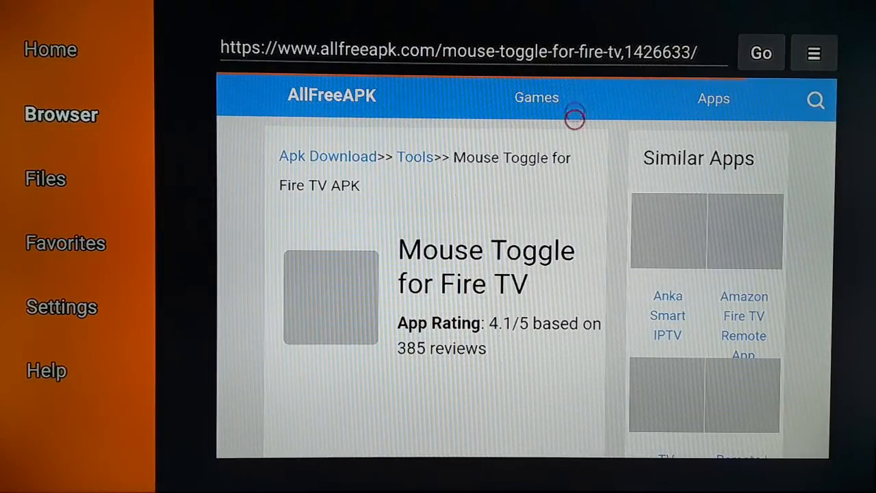
- Download the Mouse Toggle APK via the DOWNLOAD APK (2MB) button
{"action": "scroll", "scroll_direction": "down", "scroll_amount": 3}
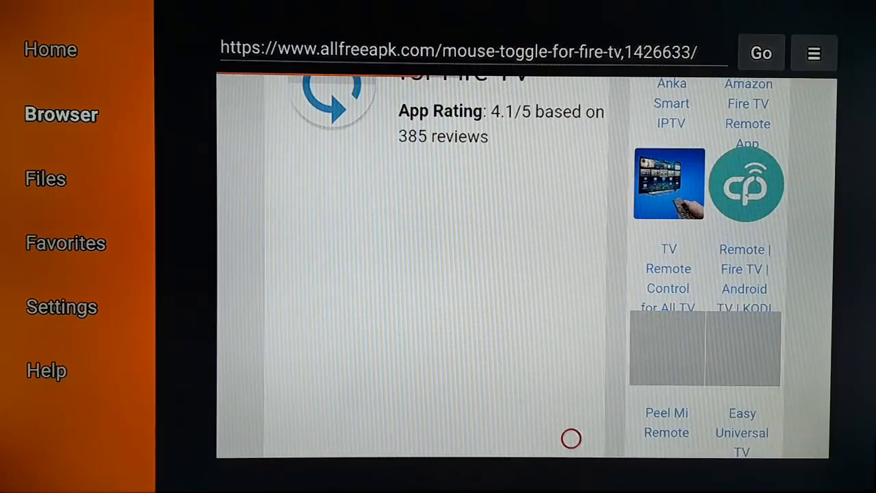
{"action": "scroll", "scroll_direction": "down", "scroll_amount": 3}
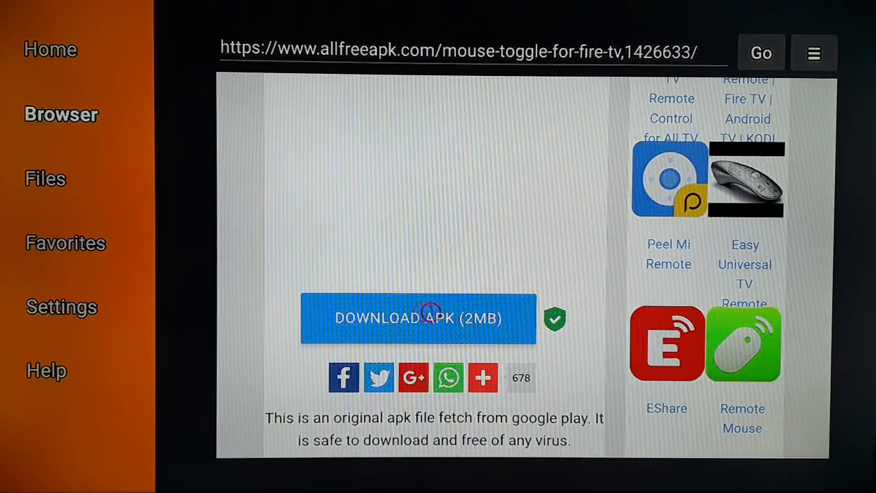
{"action": "left_click", "coordinate": [419, 318]}
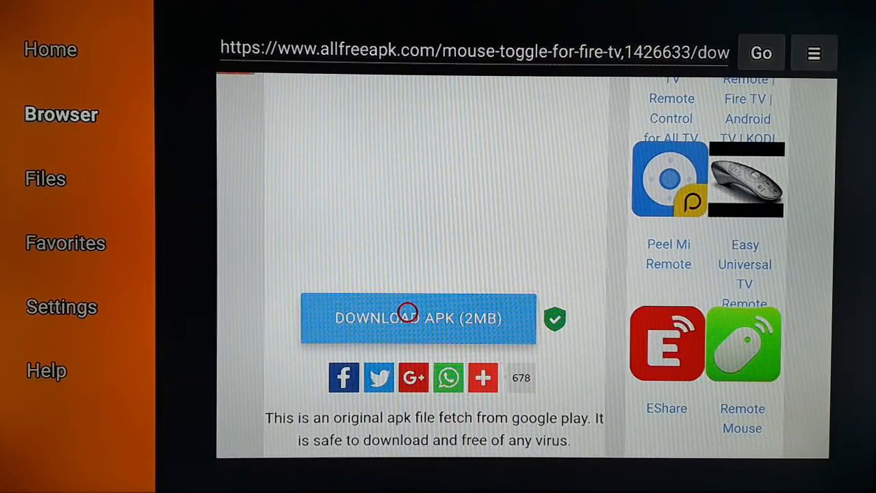
{"action": "left_click", "coordinate": [419, 318]}
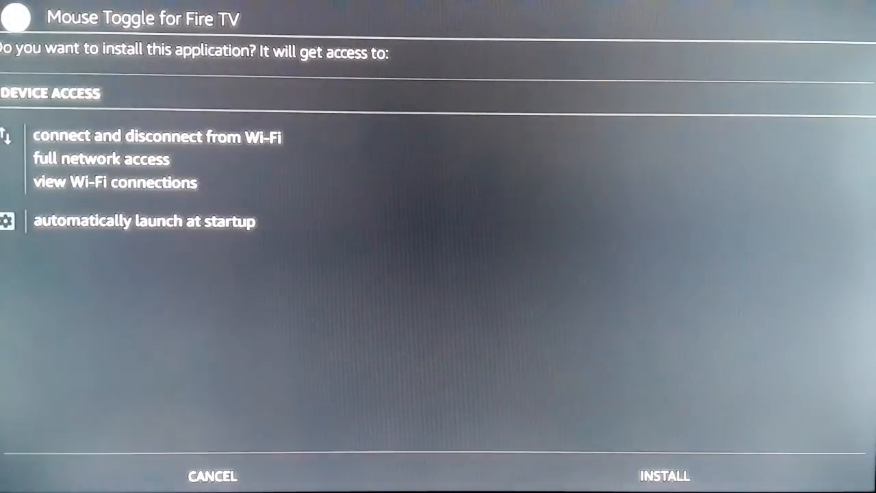
- Install Mouse Toggle for Fire TV and launch it once installed
{"action": "left_click", "coordinate": [664, 477]}
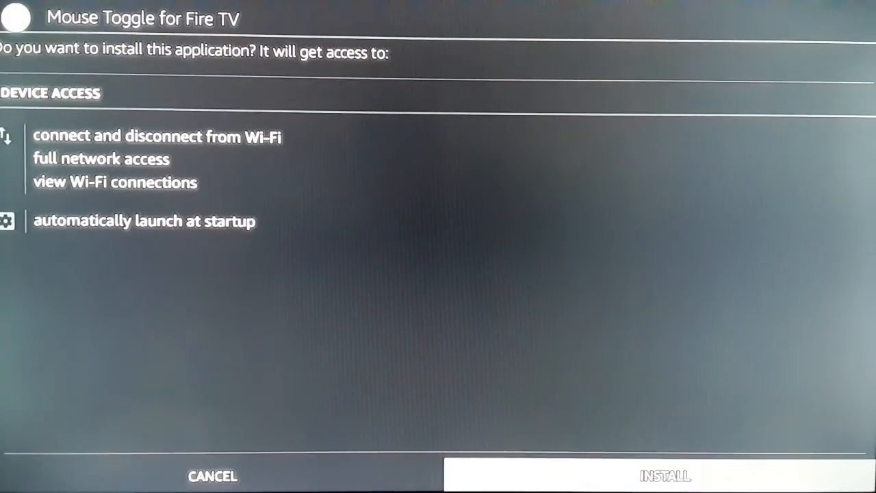
{"action": "left_click", "coordinate": [666, 476]}
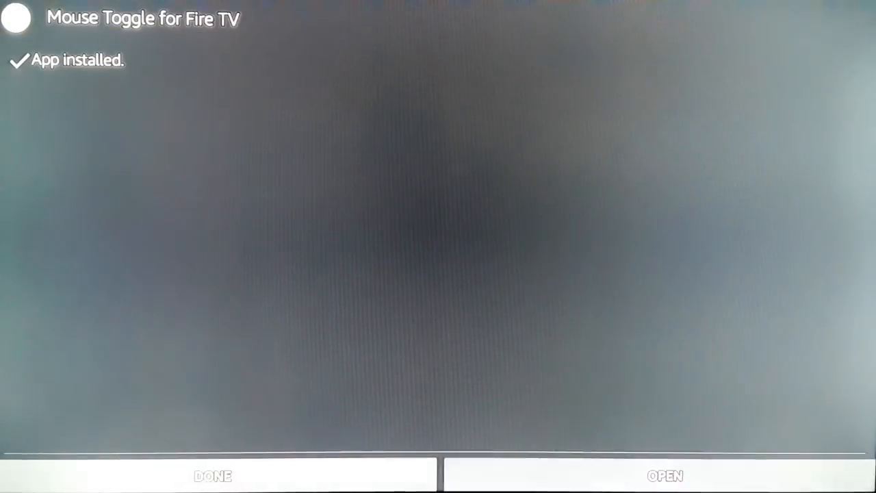
{"action": "left_click", "coordinate": [666, 475]}
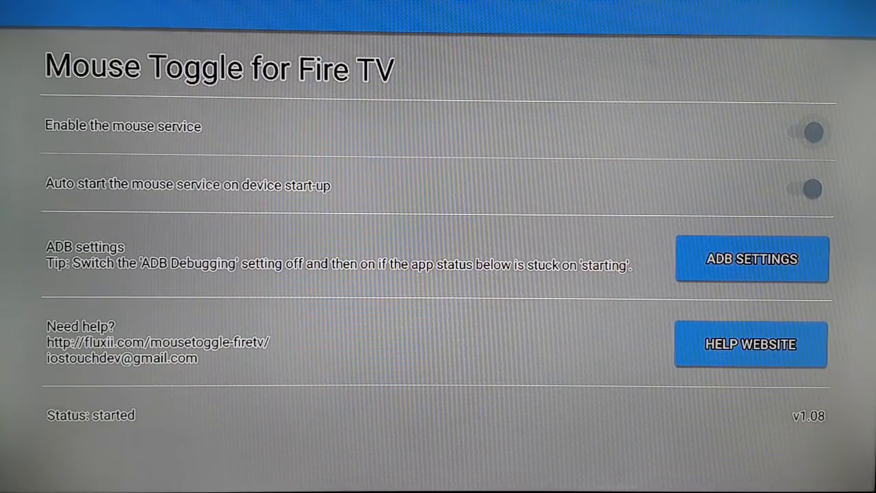
- Switch 'Enable the mouse service' off and back on until Status reads started
{"action": "left_click", "coordinate": [811, 132]}
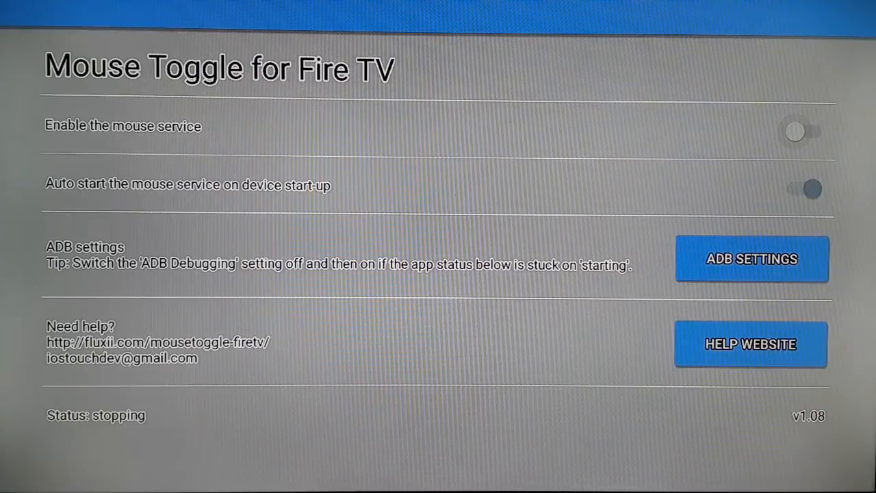
{"action": "left_click", "coordinate": [806, 131]}
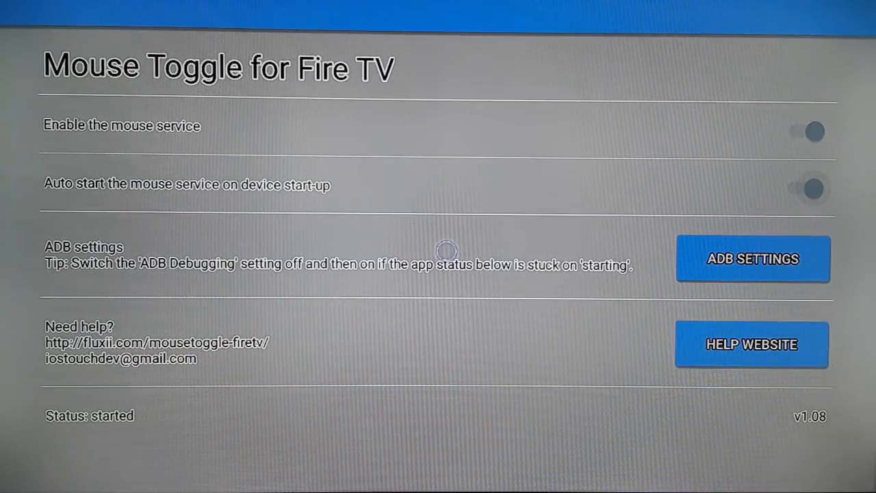
{"action": "mouse_move", "coordinate": [446, 184]}
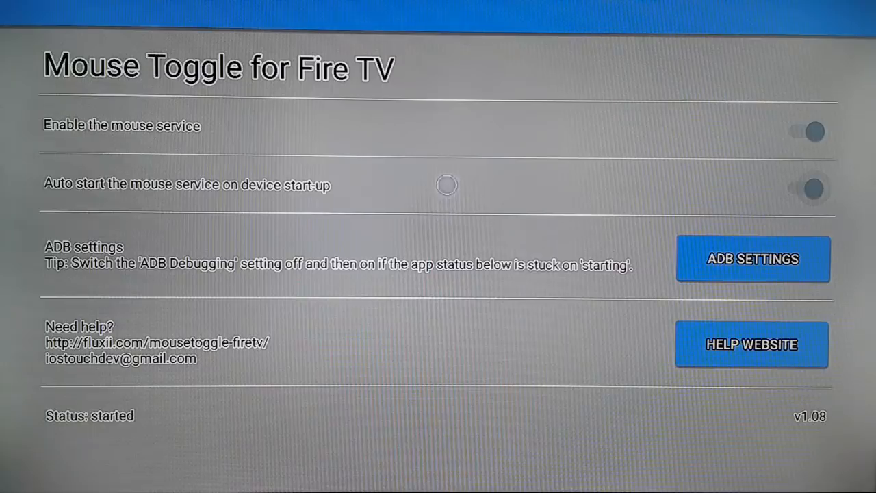
{"action": "mouse_move", "coordinate": [445, 445]}
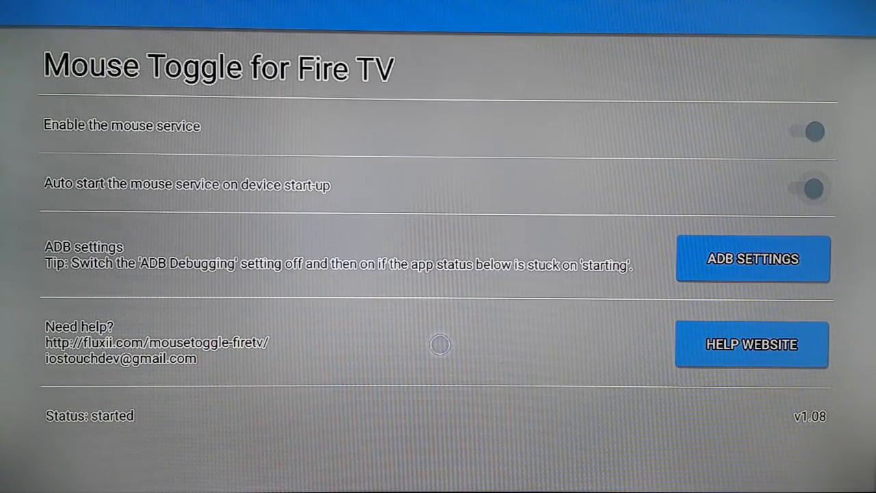
{"action": "mouse_move", "coordinate": [441, 252]}
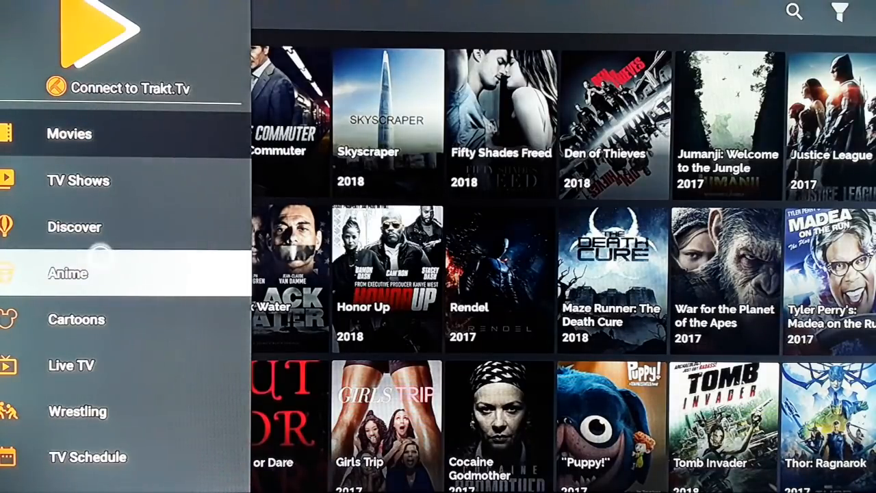
{"action": "left_click", "coordinate": [69, 134]}
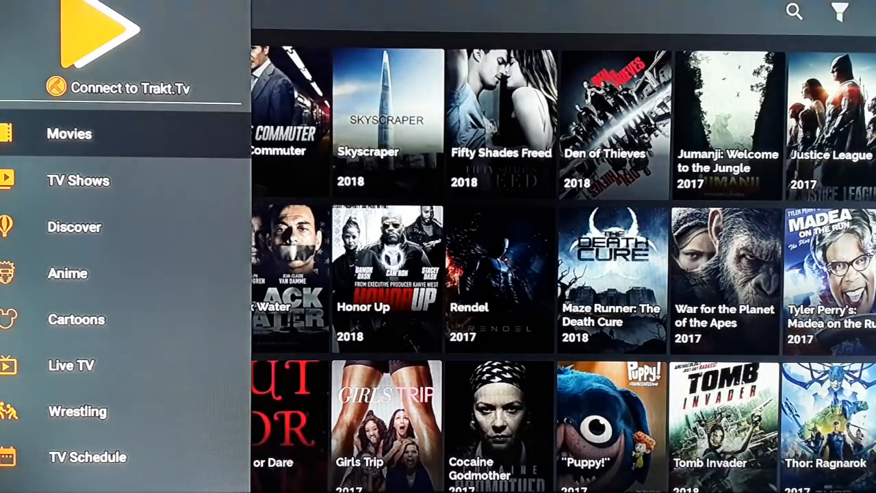